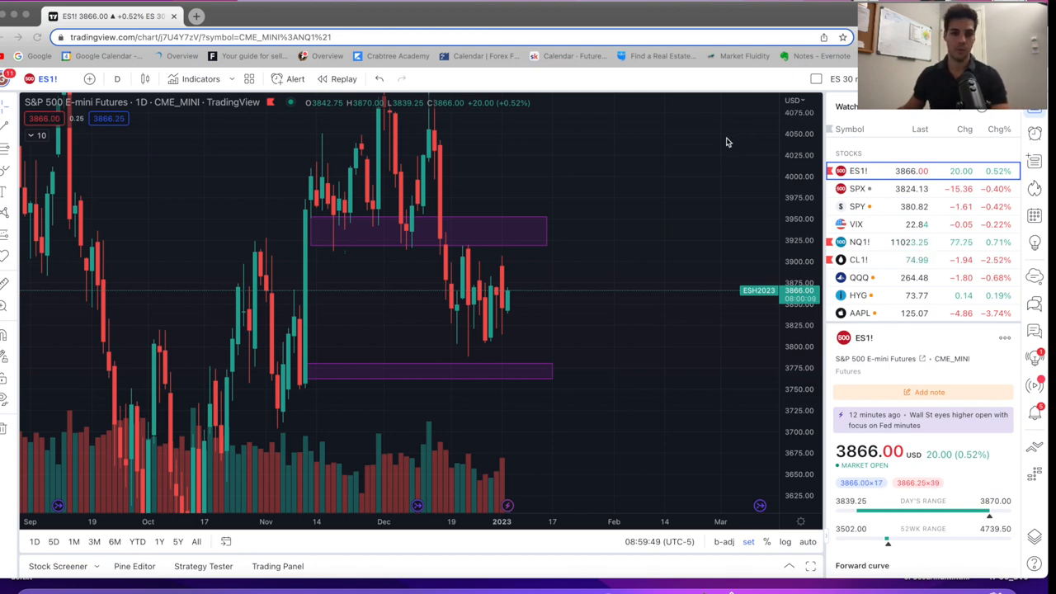
pyautogui.moveTo(690, 315)
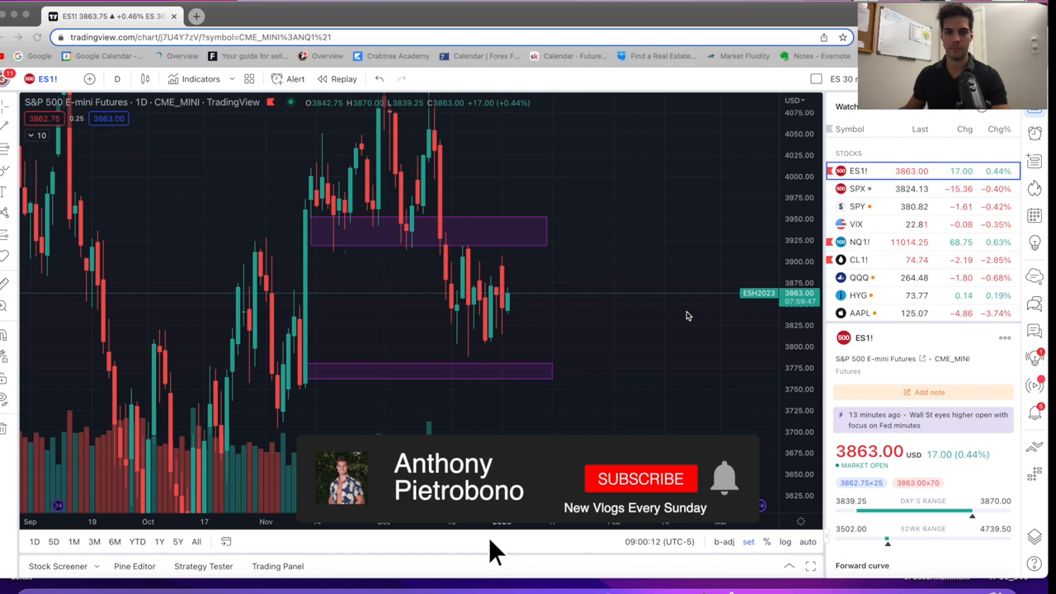
# Step: View the published 'Tues NQ Long +16pts' idea's annotated 30-minute Nasdaq chart
pyautogui.click(640, 478)
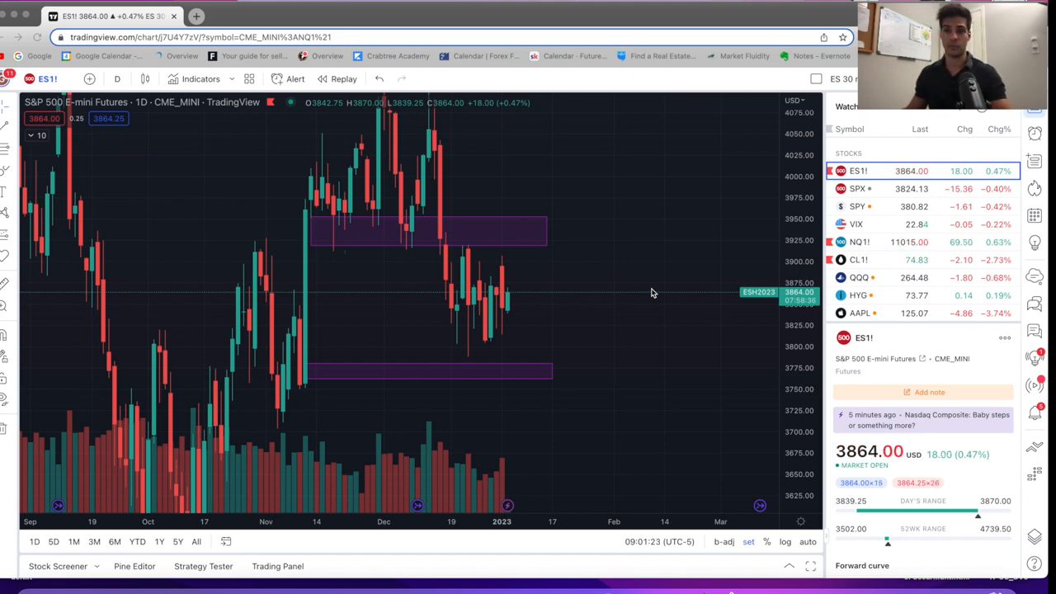
pyautogui.moveTo(647, 297)
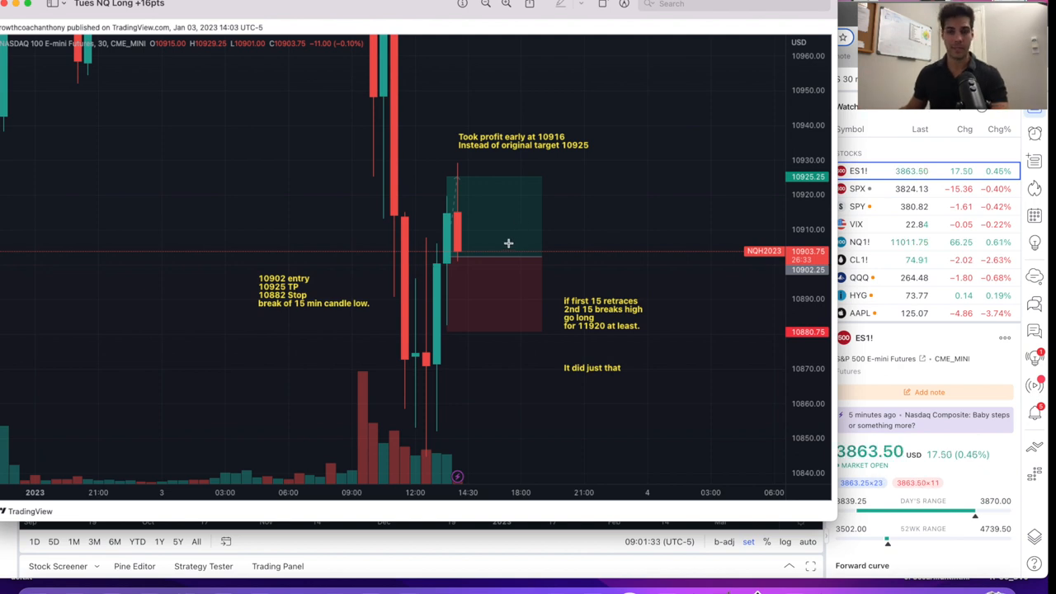
pyautogui.moveTo(422, 242)
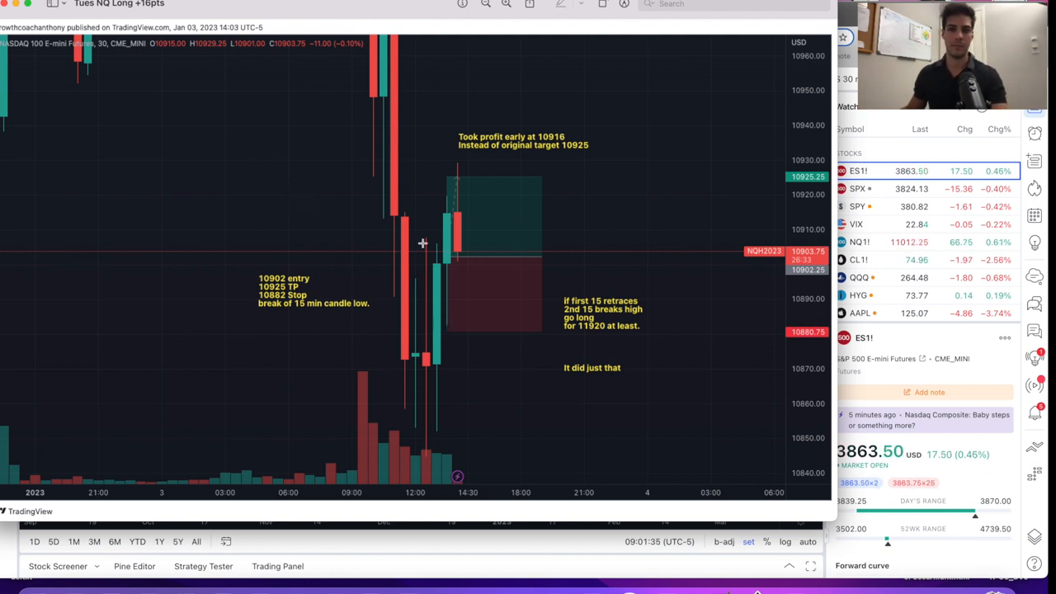
pyautogui.moveTo(410, 134)
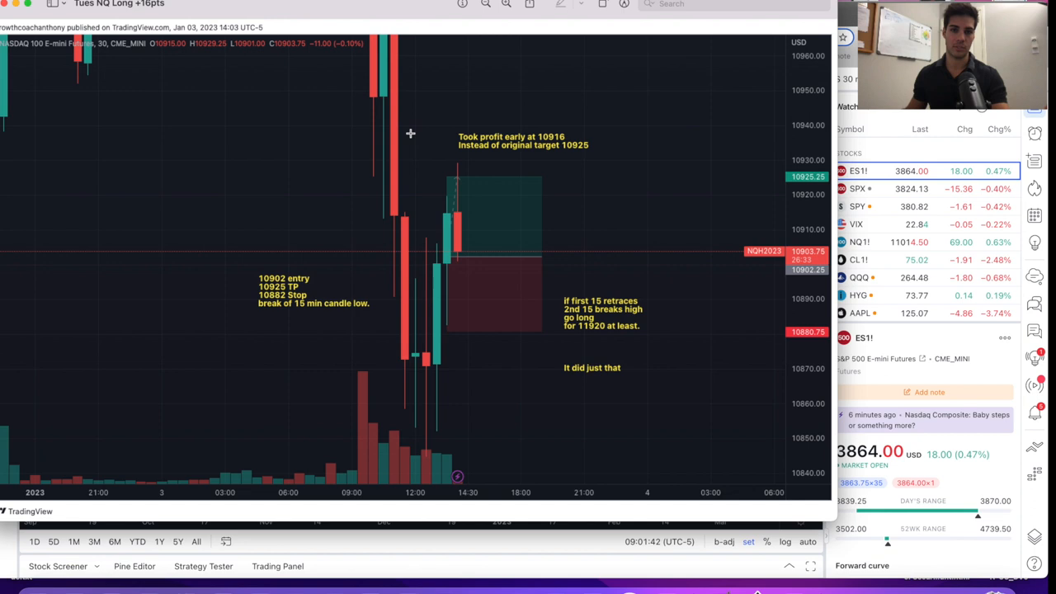
pyautogui.moveTo(442, 267)
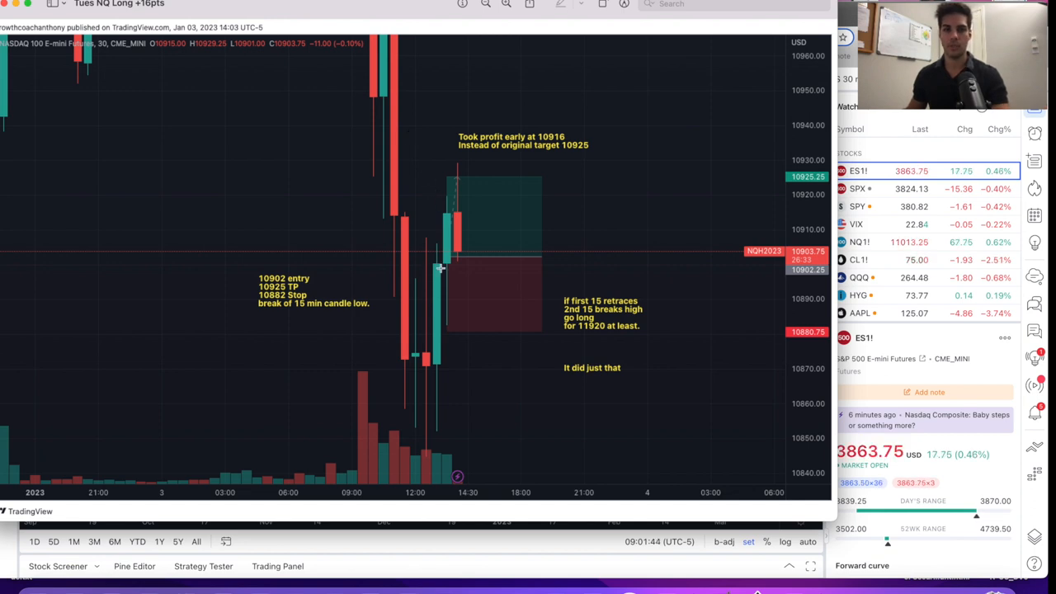
pyautogui.moveTo(442, 310)
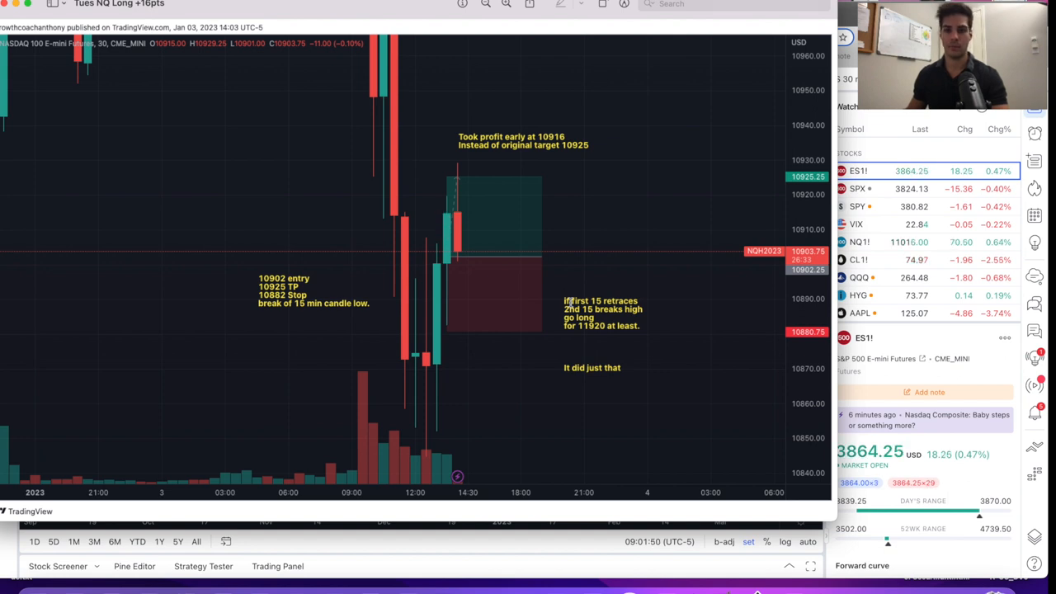
pyautogui.click(591, 311)
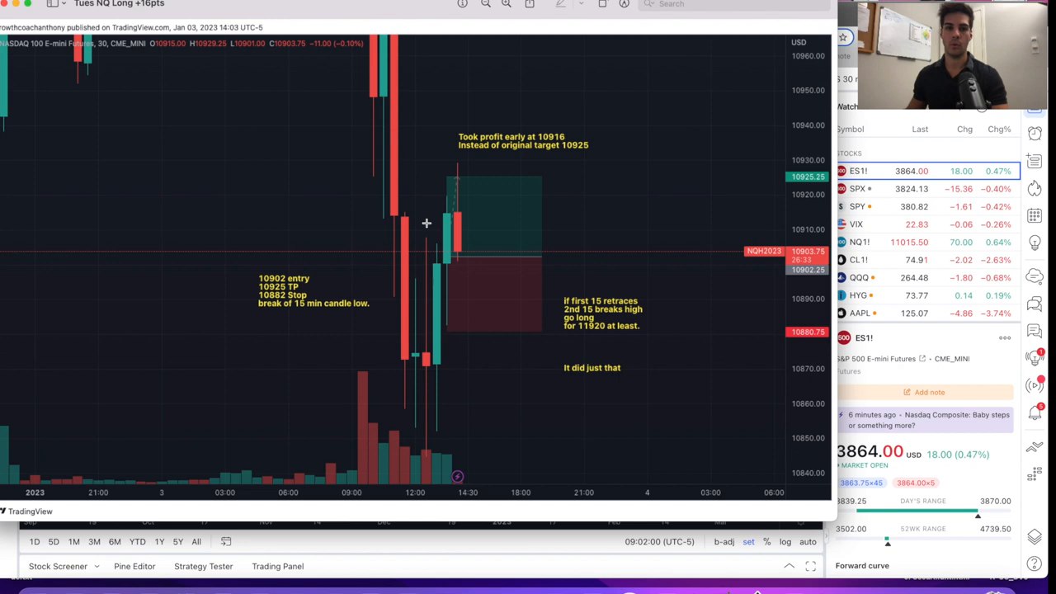
pyautogui.moveTo(457, 270)
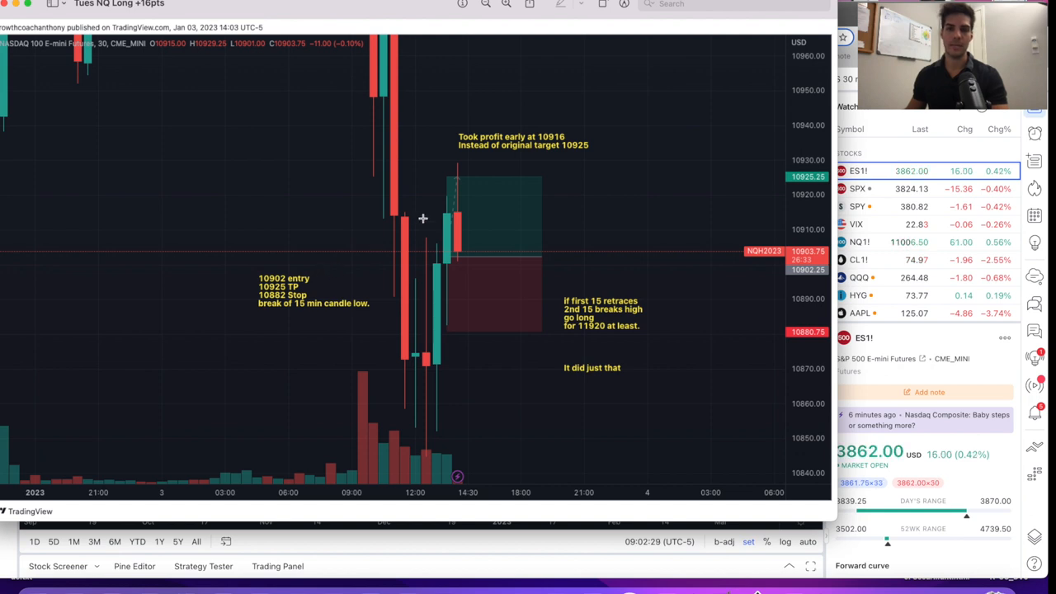
pyautogui.moveTo(488, 155)
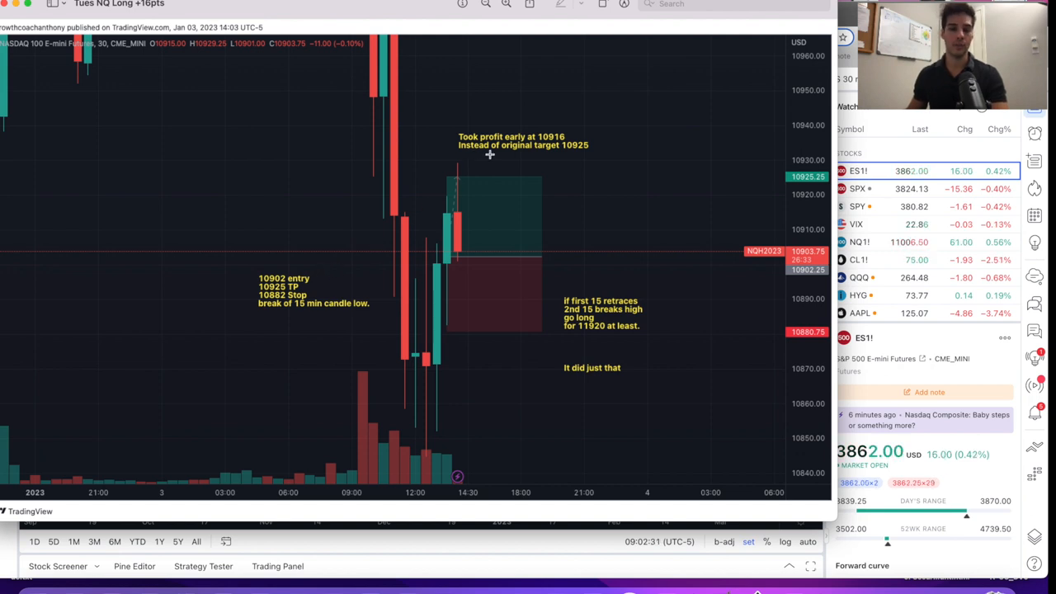
pyautogui.moveTo(386, 195)
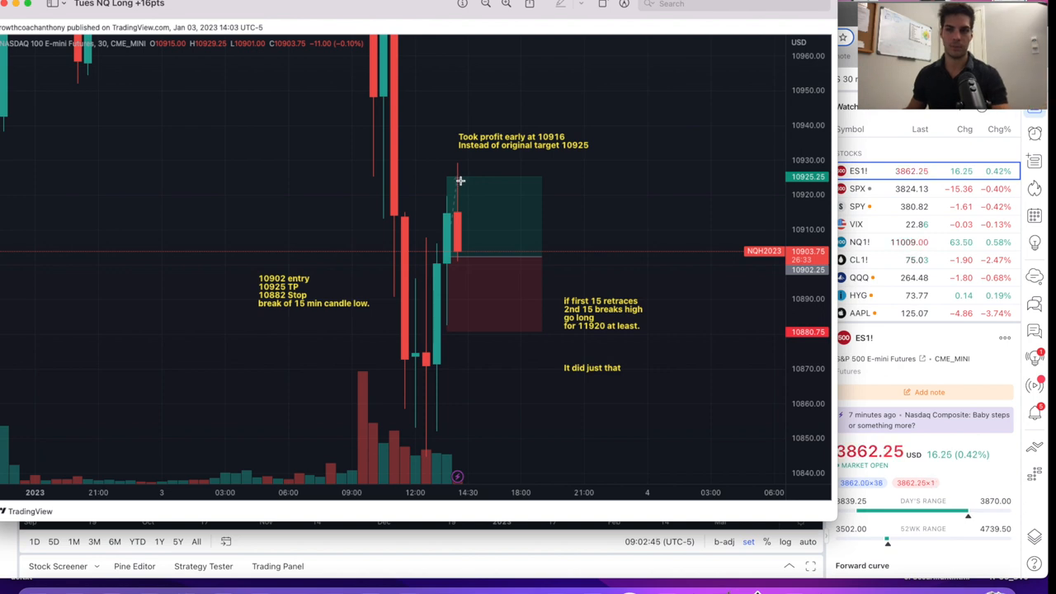
pyautogui.moveTo(470, 174)
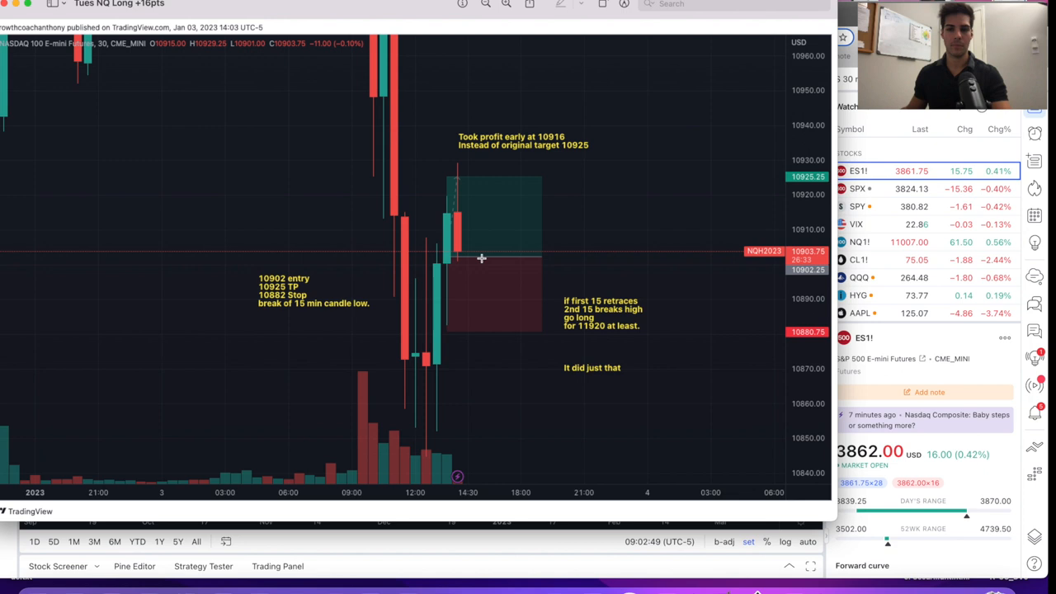
pyautogui.moveTo(471, 226)
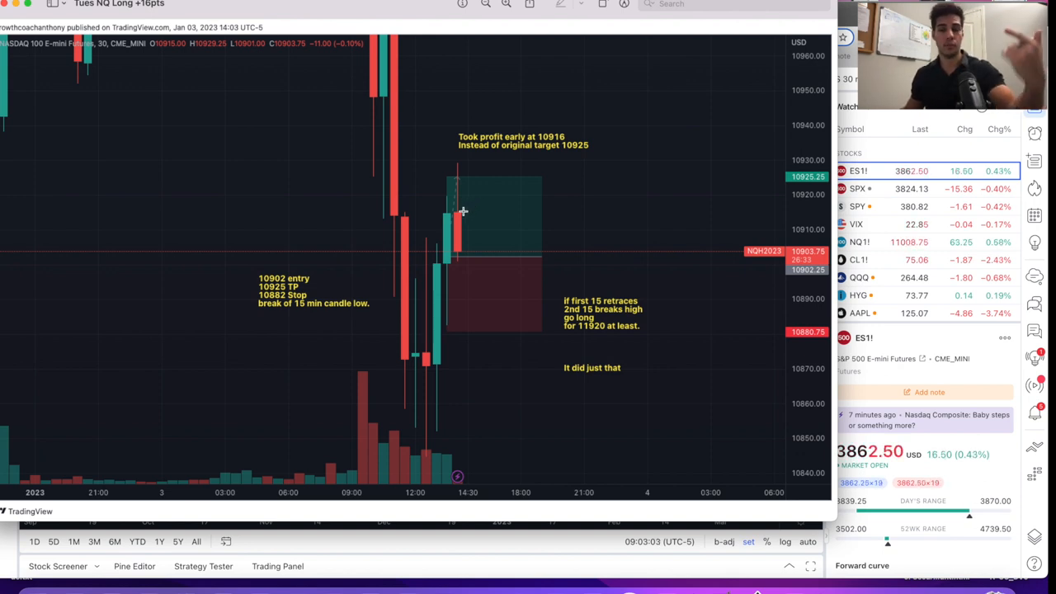
pyautogui.moveTo(439, 207)
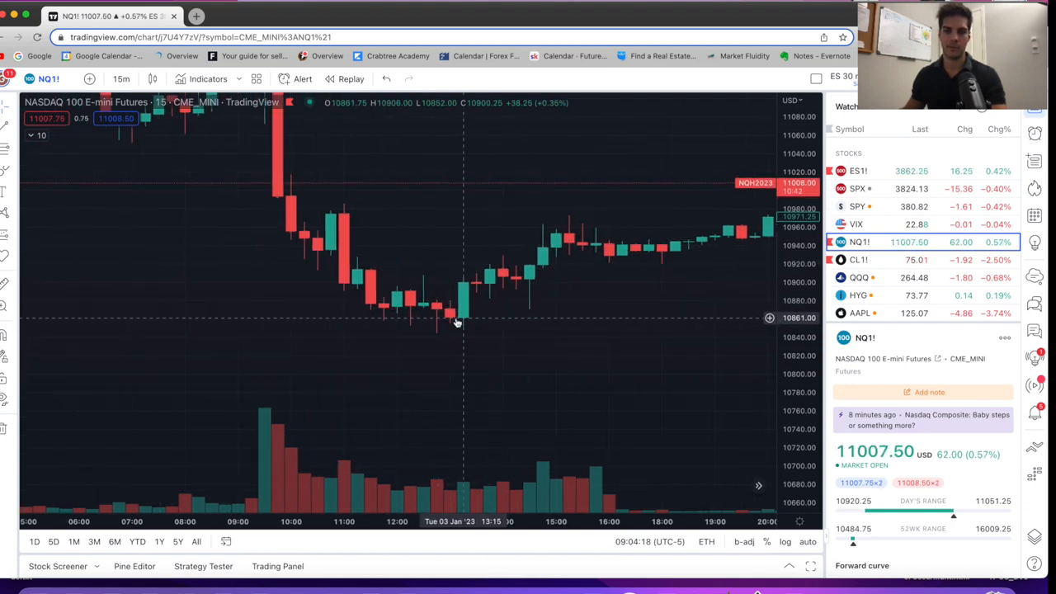
pyautogui.moveTo(421, 326)
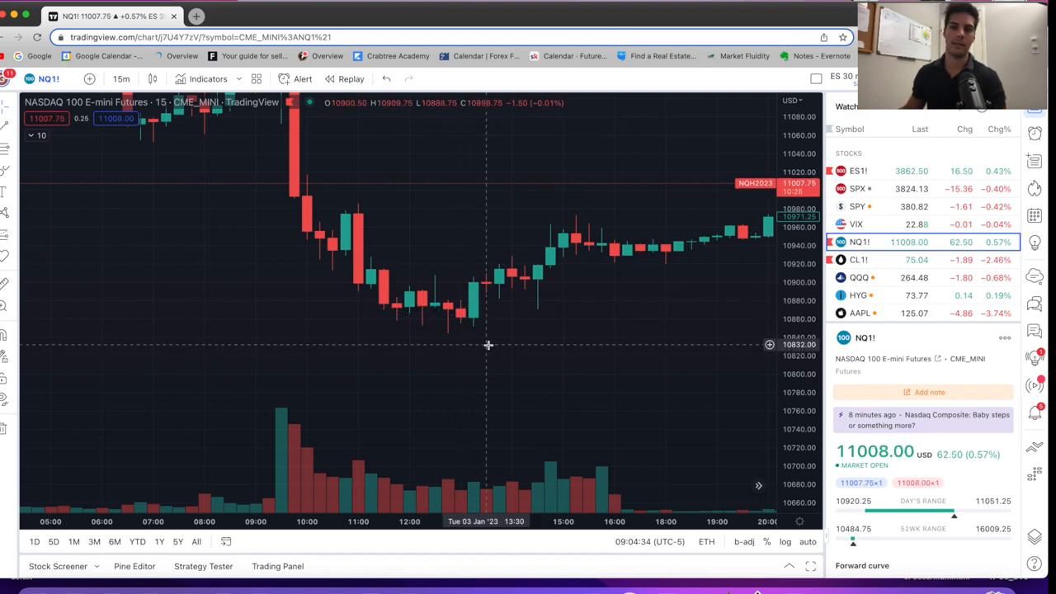
pyautogui.moveTo(470, 325)
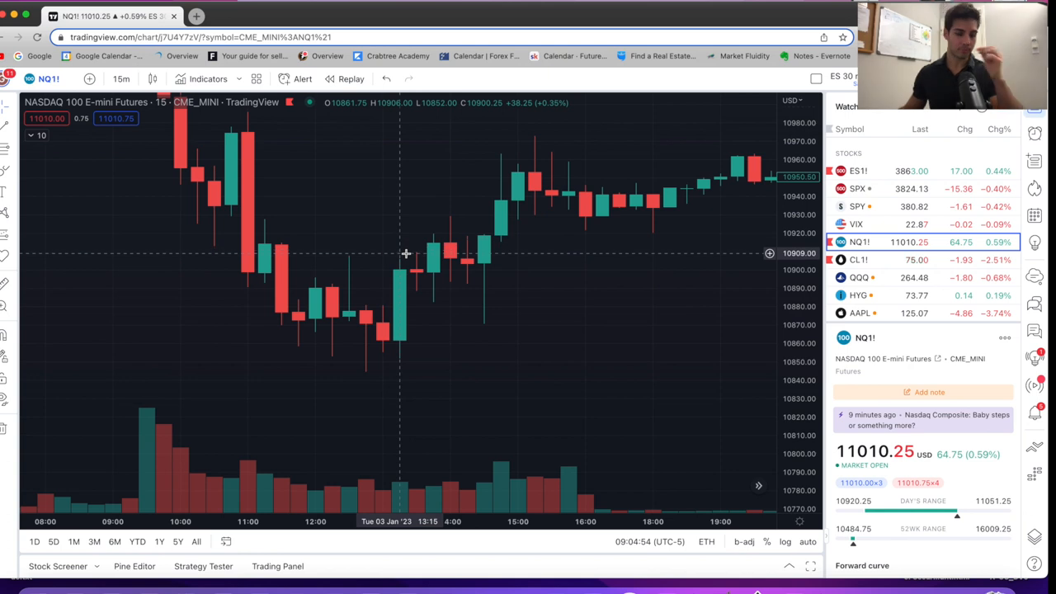
pyautogui.moveTo(428, 277)
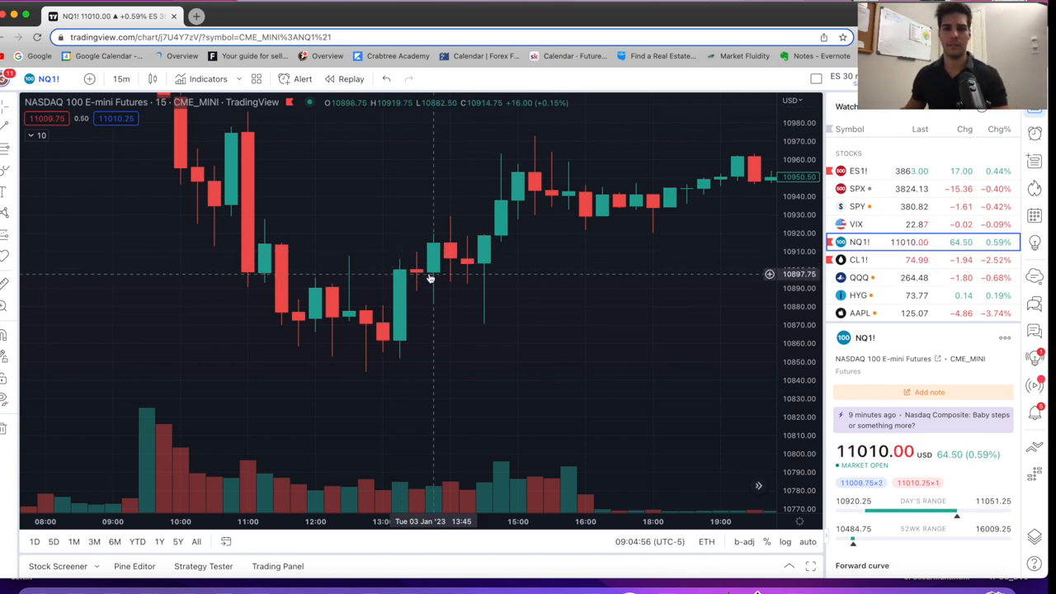
pyautogui.moveTo(421, 288)
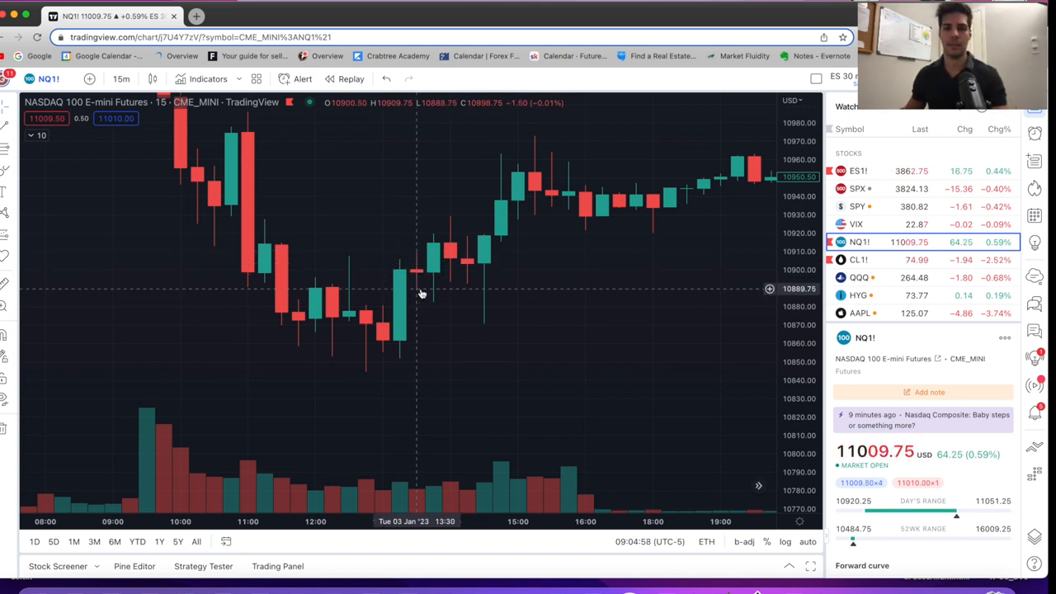
pyautogui.moveTo(435, 305)
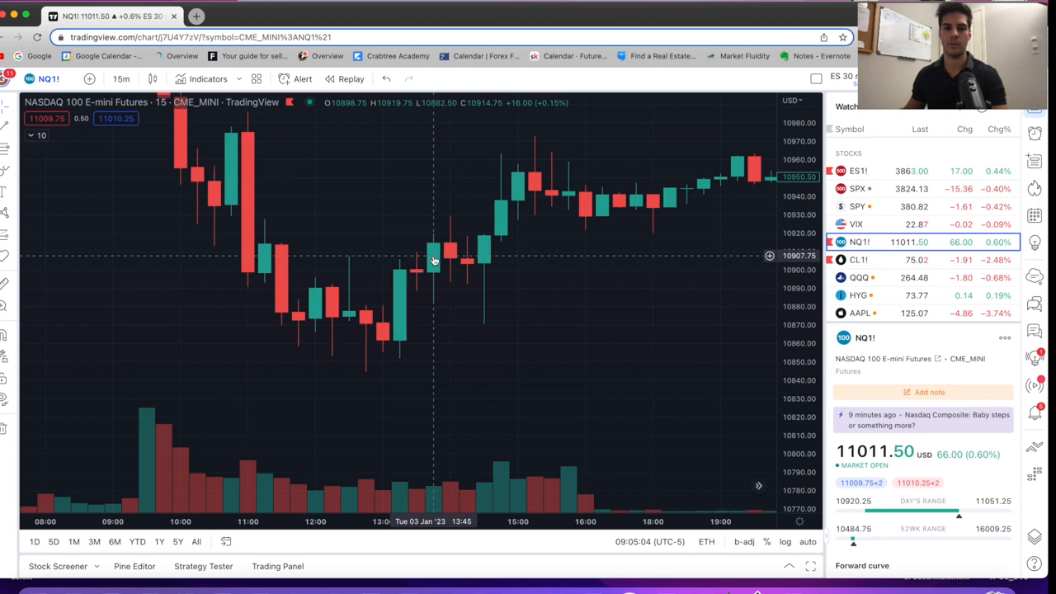
pyautogui.moveTo(389, 212)
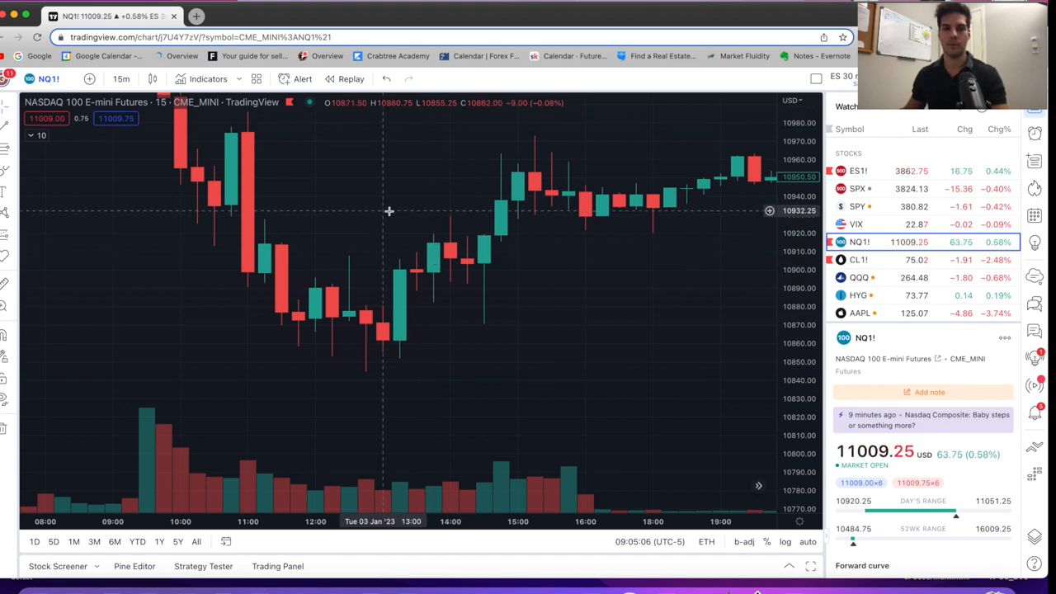
pyautogui.moveTo(218, 223)
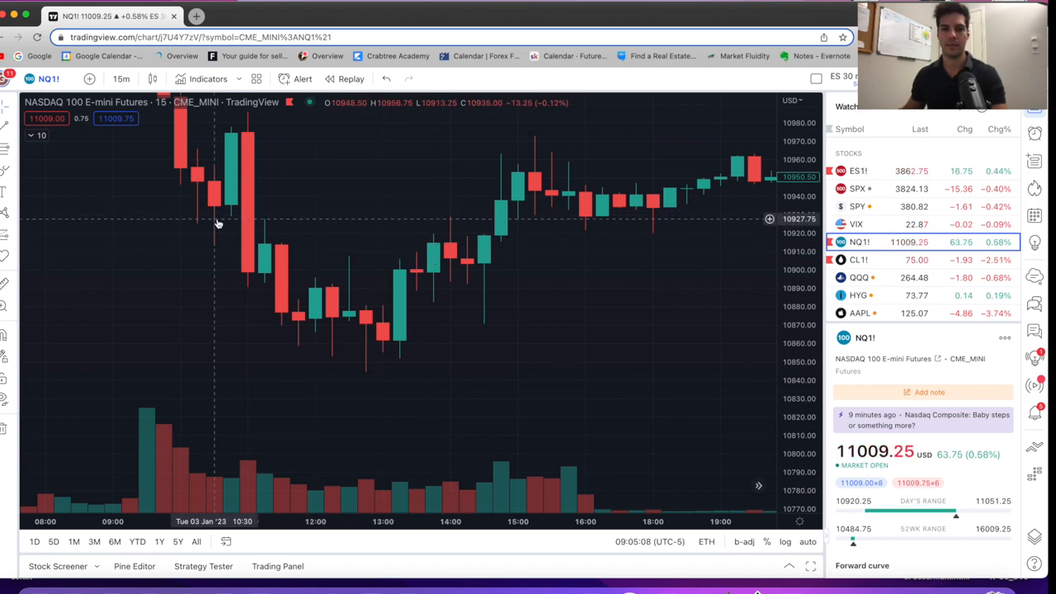
pyautogui.moveTo(449, 227)
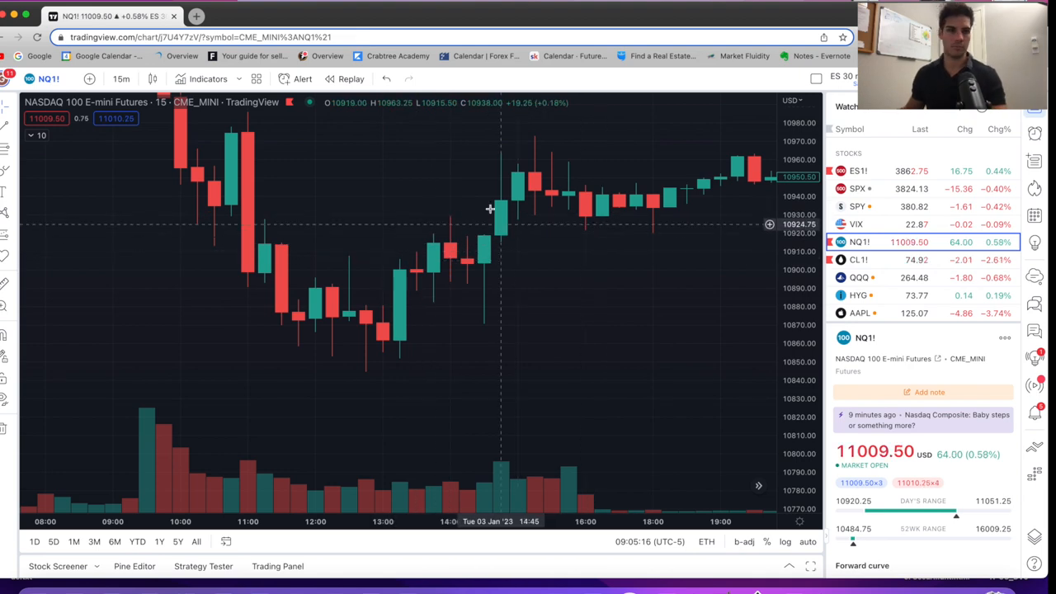
pyautogui.moveTo(445, 206)
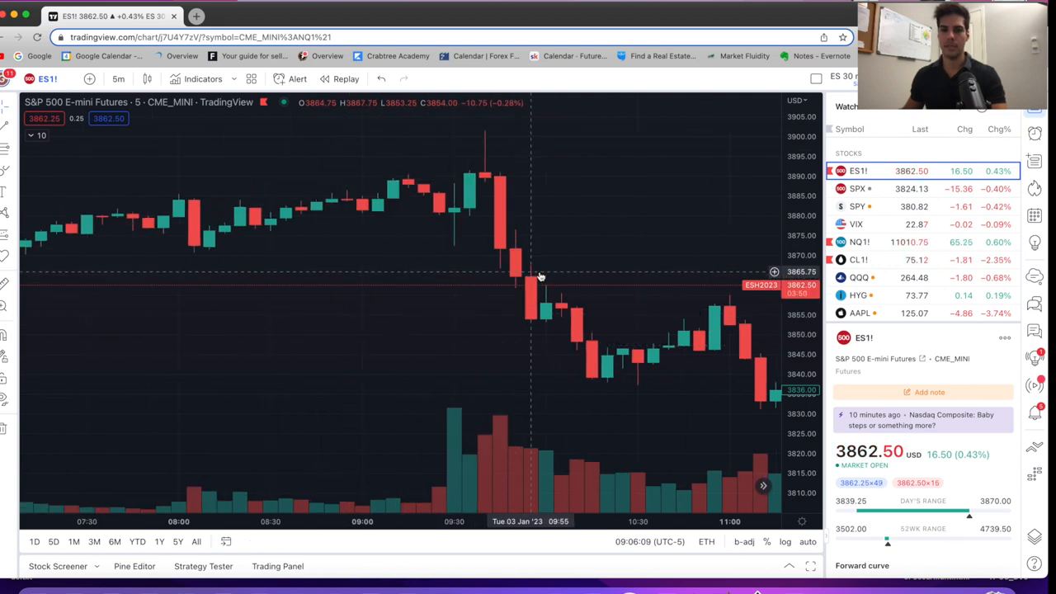
pyautogui.moveTo(543, 276)
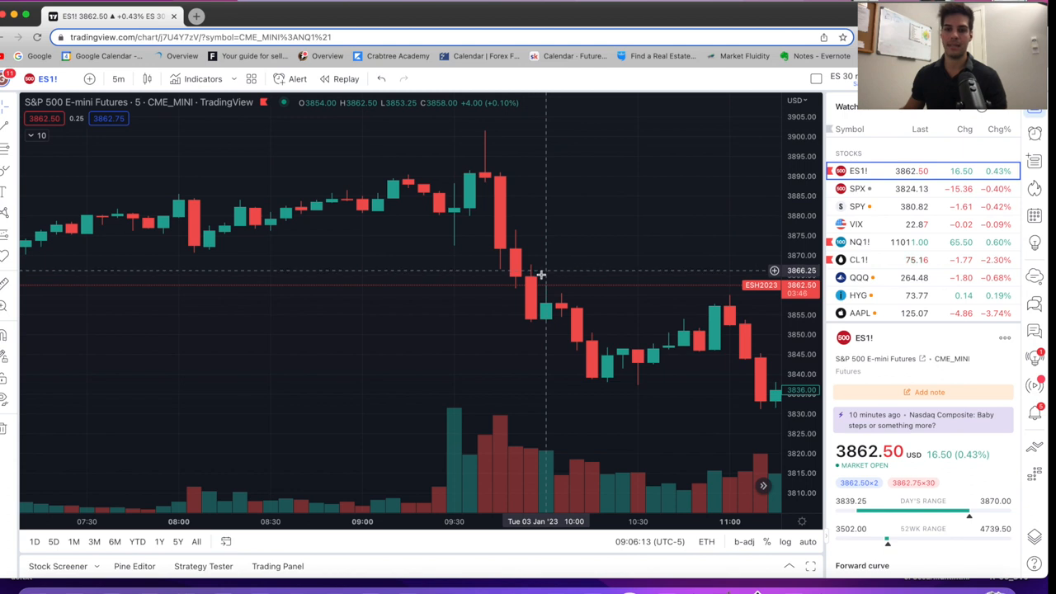
pyautogui.moveTo(535, 320)
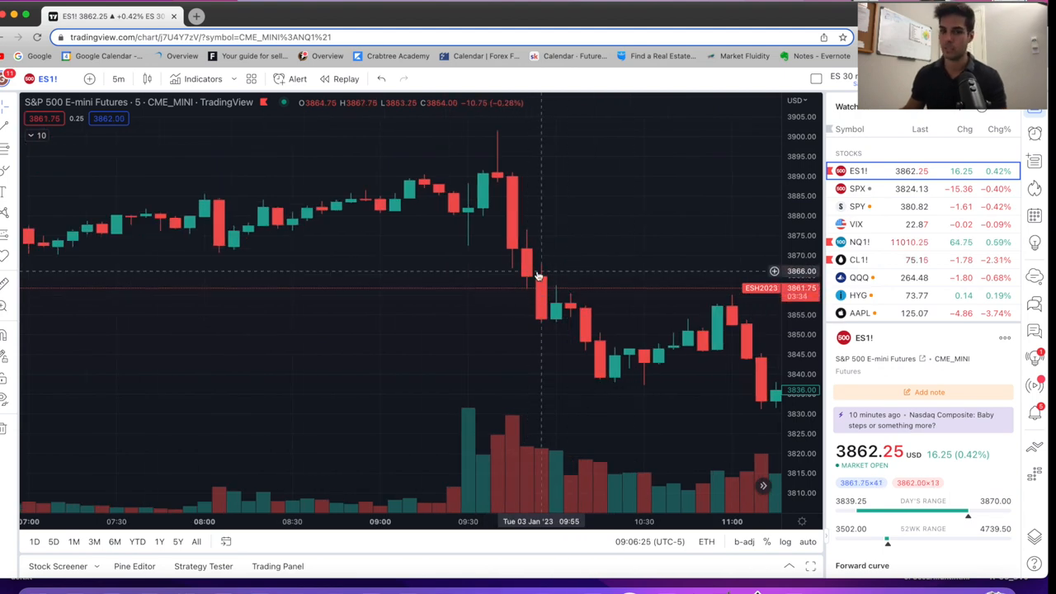
pyautogui.moveTo(553, 184)
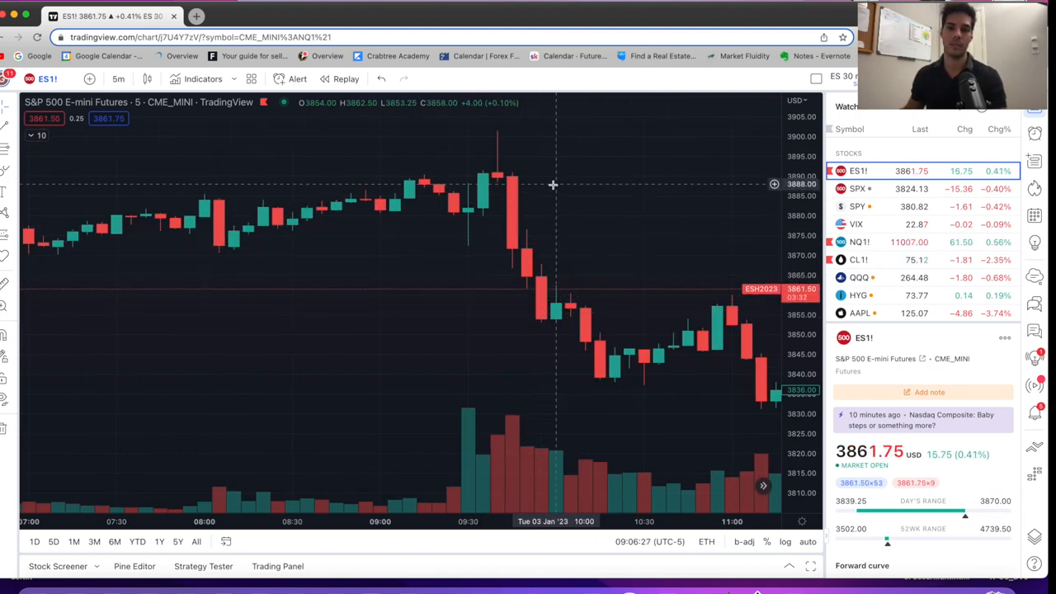
pyautogui.moveTo(559, 277)
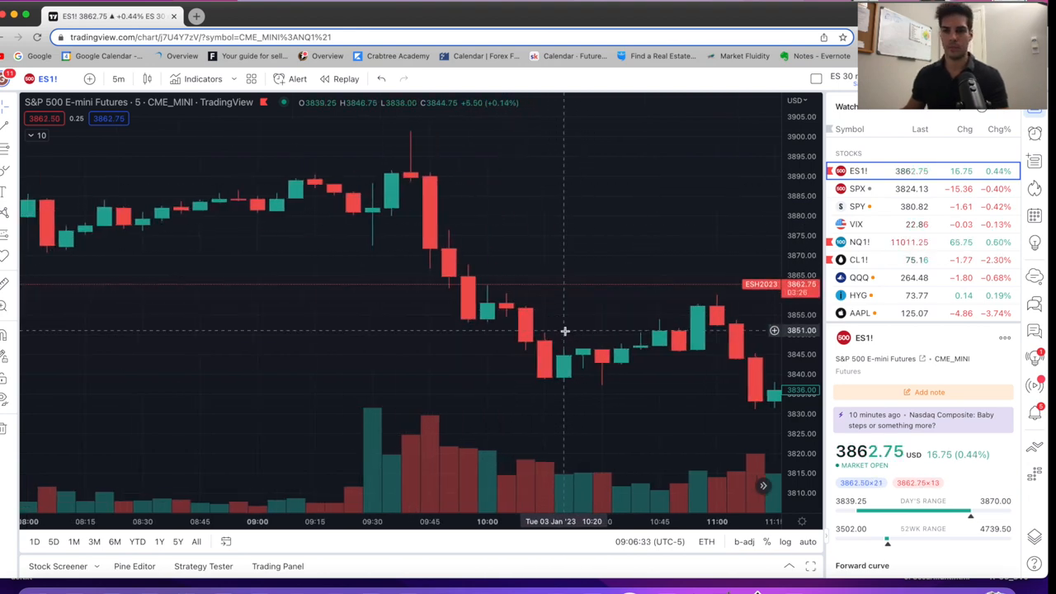
# Step: Switch the ES1! S&P 500 E-mini chart to 15-minute candles
pyautogui.click(119, 79)
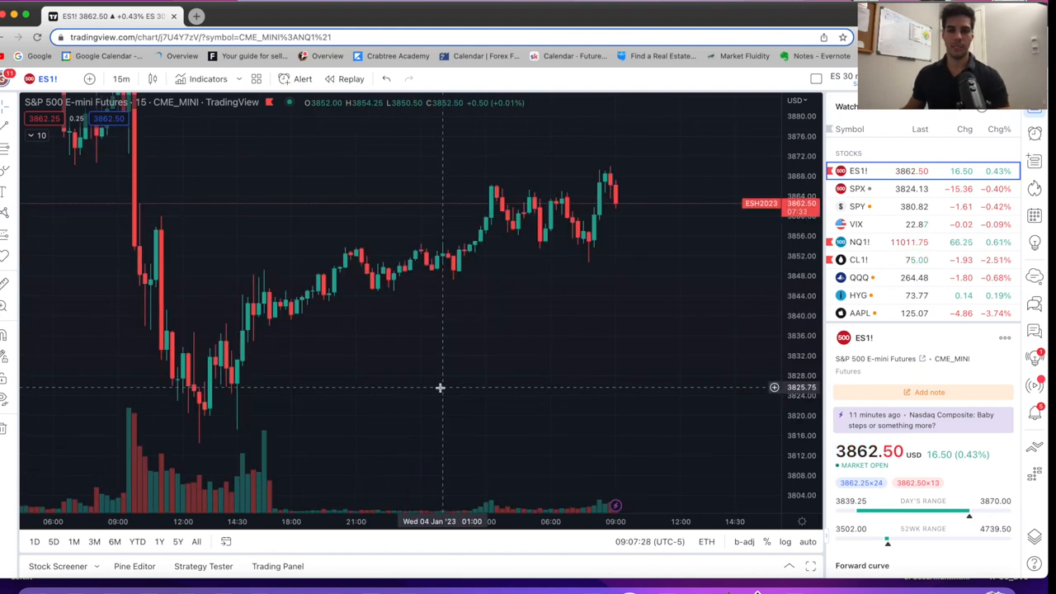